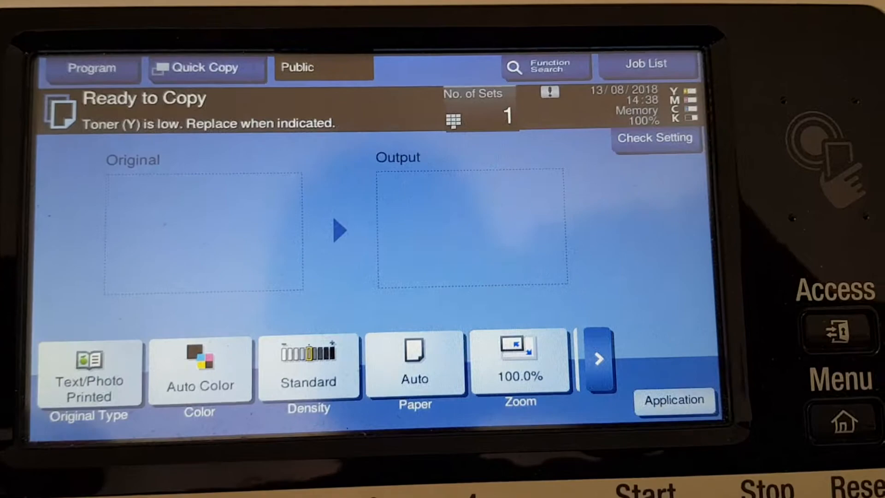
- Choose the A4 paper tray for the copies and go into the enlargement settings for 350%
left_click(90, 373)
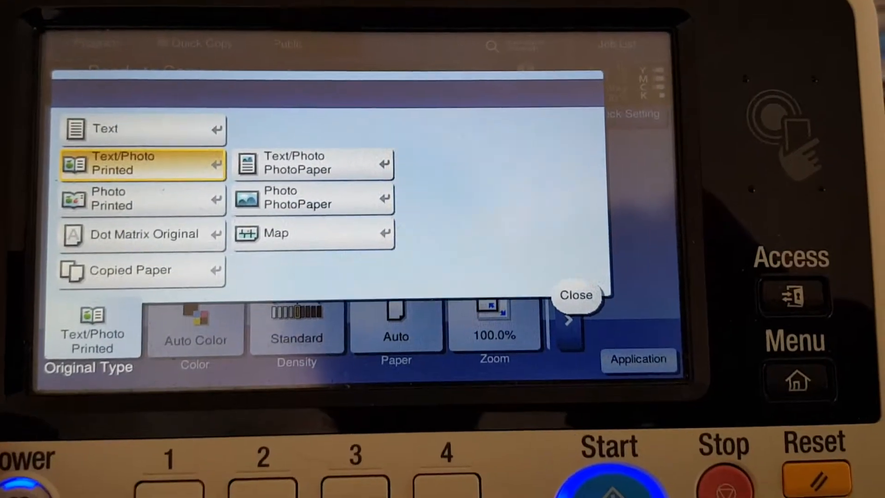
left_click(576, 295)
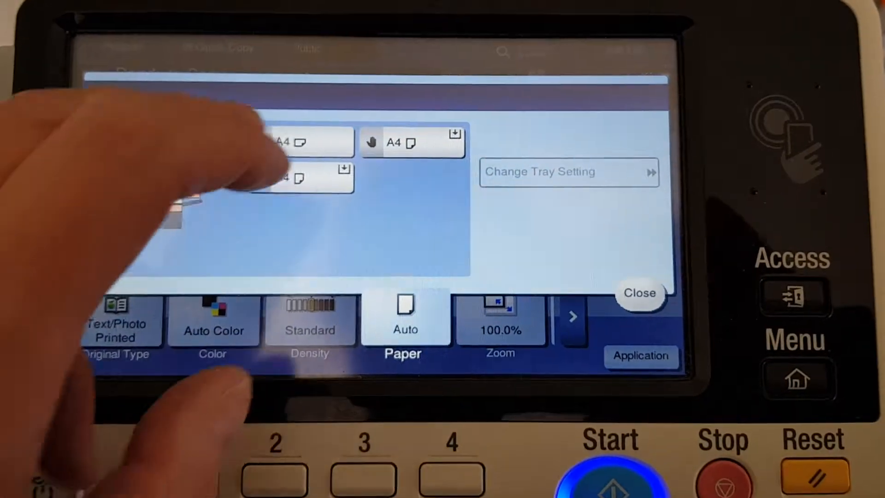
left_click(640, 294)
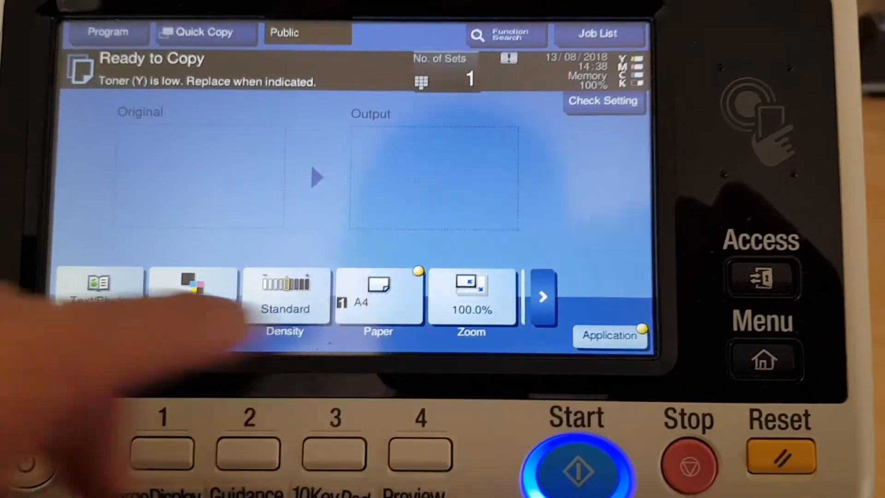
left_click(471, 296)
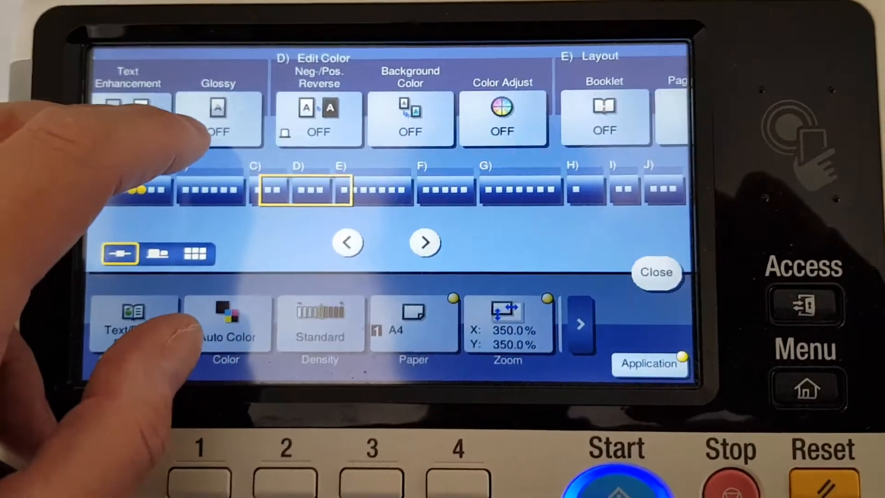
- Turn Background Color on with Magenta and move to the colour adjustment settings
left_click(410, 119)
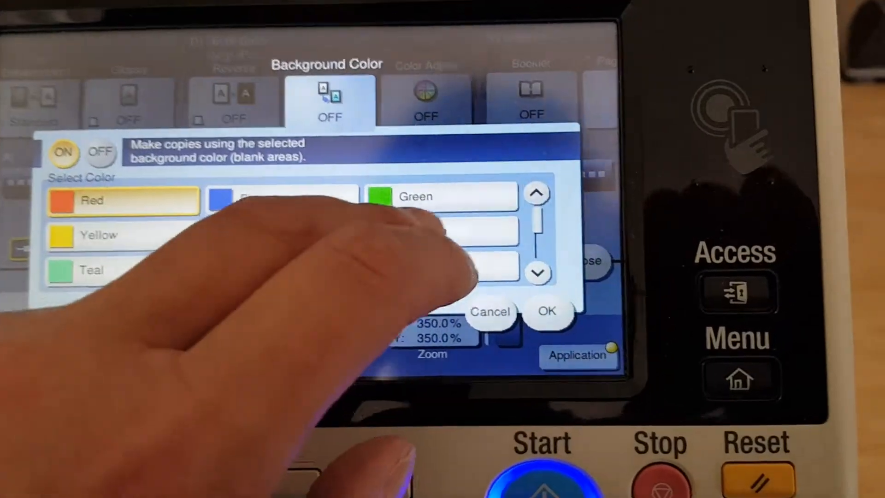
left_click(547, 312)
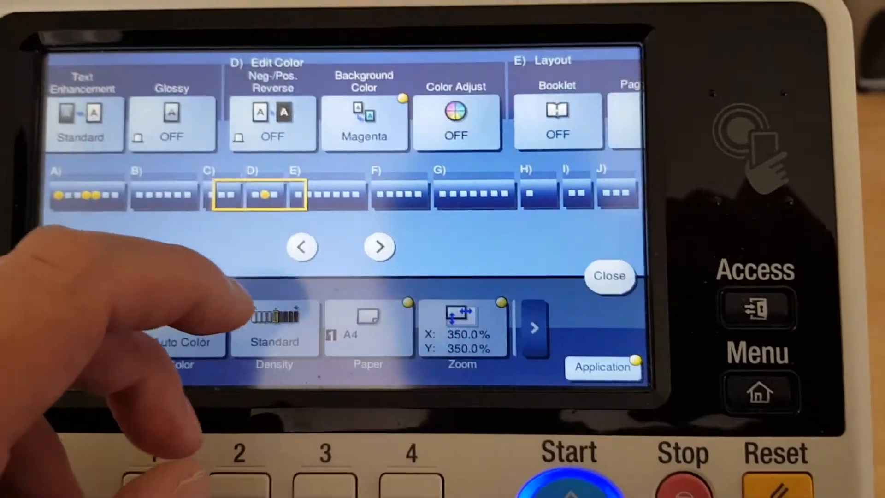
left_click(457, 122)
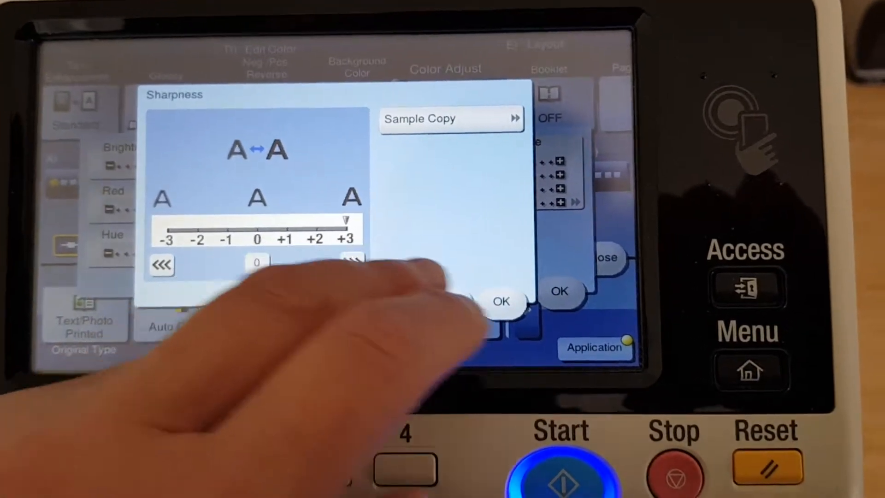
- Set colour balance to magenta +3, cyan +3, black +1 and return to the copy settings
left_click(502, 301)
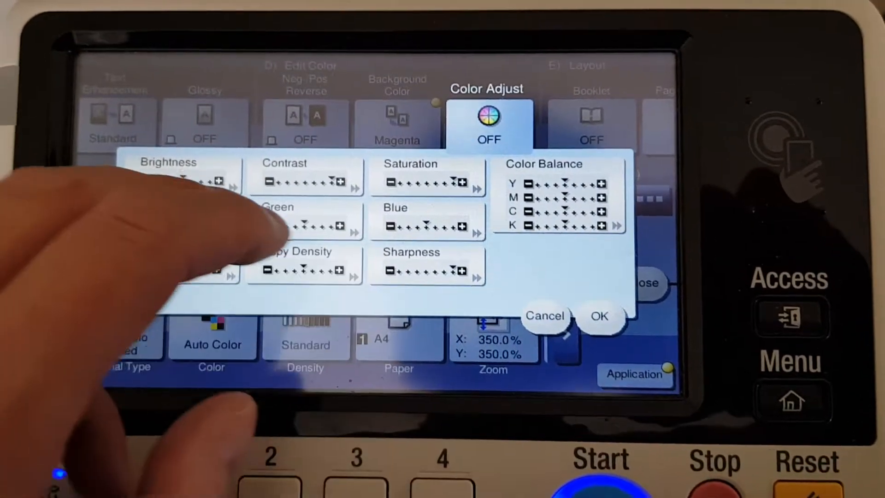
left_click(559, 194)
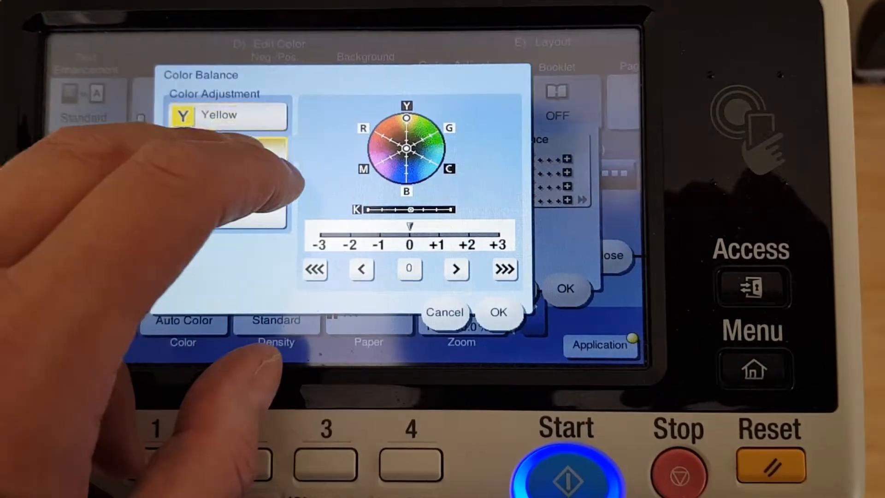
left_click(223, 152)
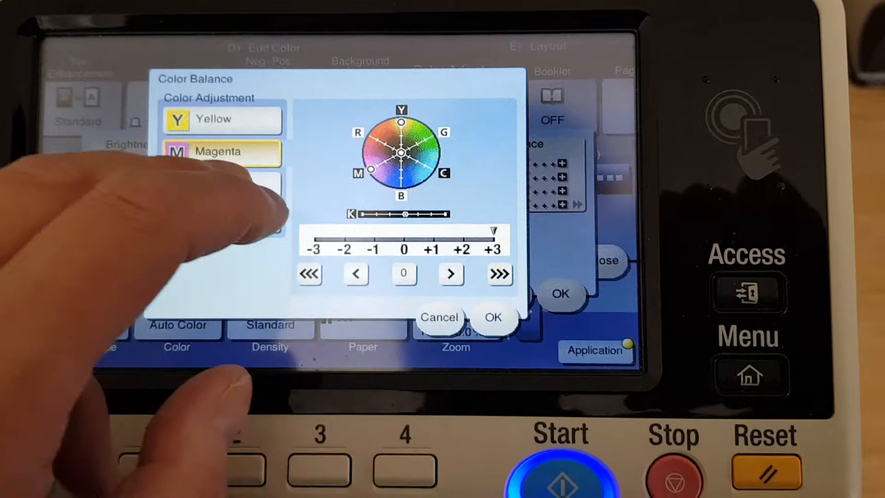
left_click(223, 194)
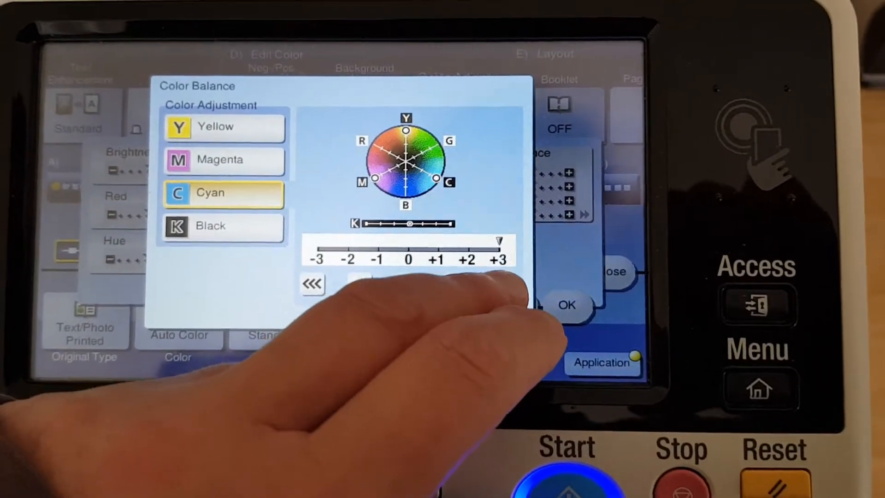
left_click(224, 226)
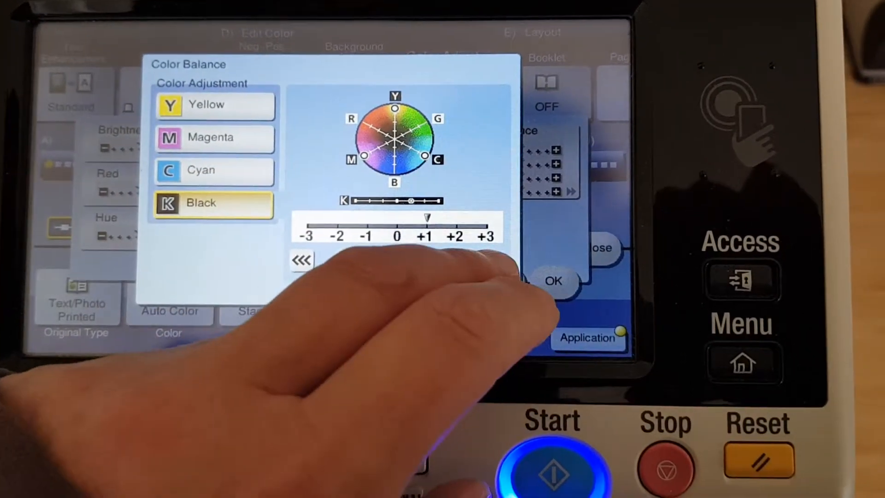
left_click(552, 281)
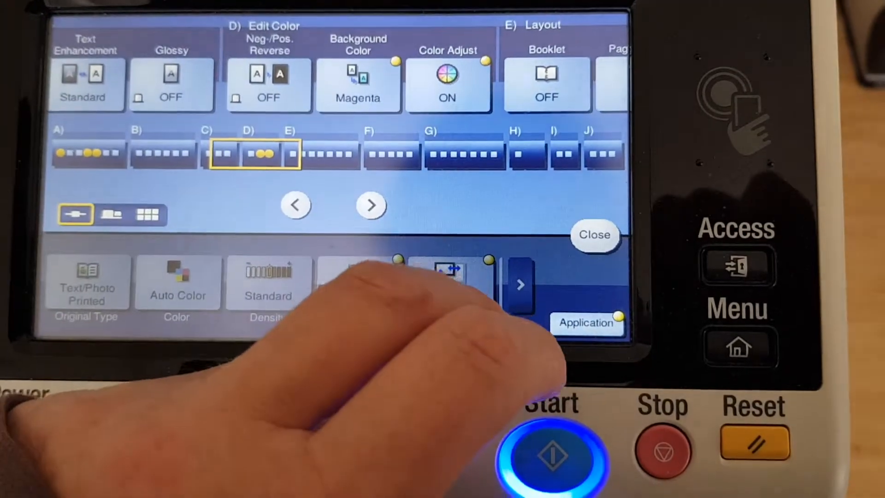
left_click(594, 236)
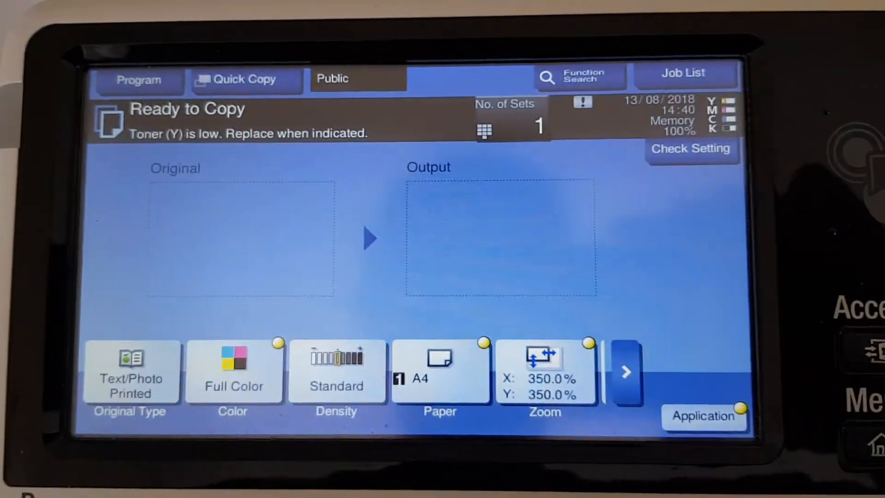
- Change enlargement to 300% in both directions, scan the original and print the copy
left_click(545, 371)
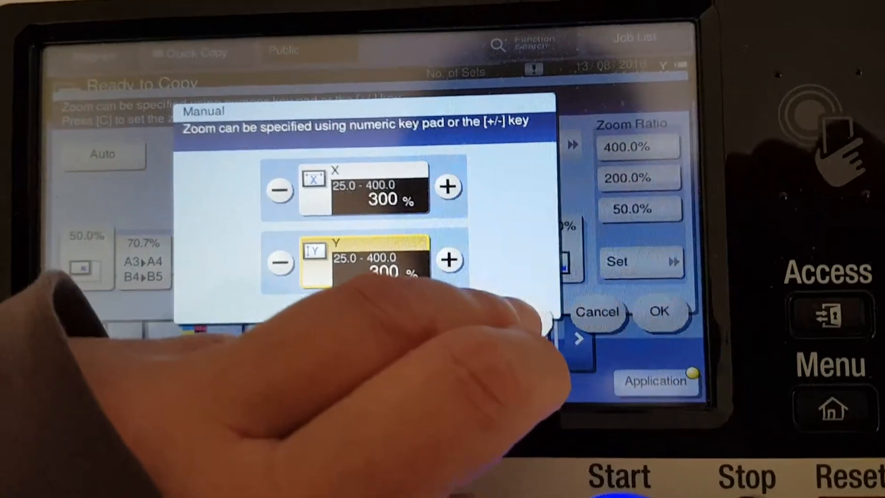
left_click(658, 311)
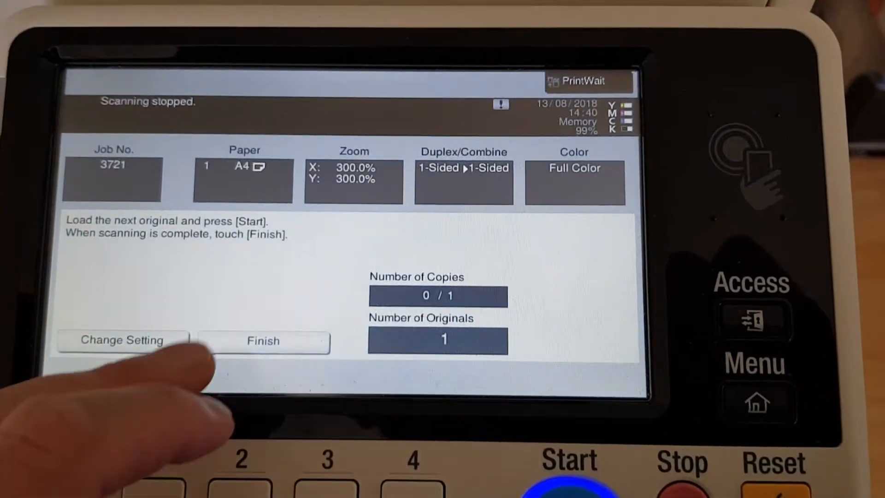
left_click(263, 341)
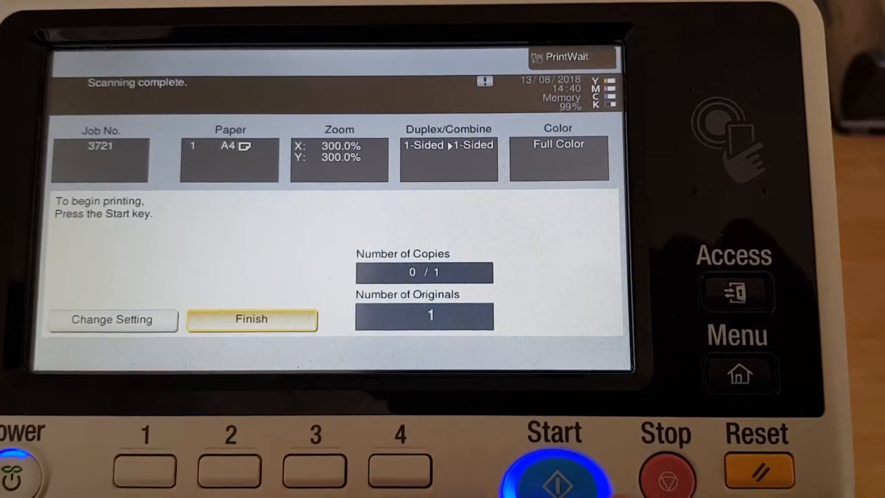
left_click(556, 471)
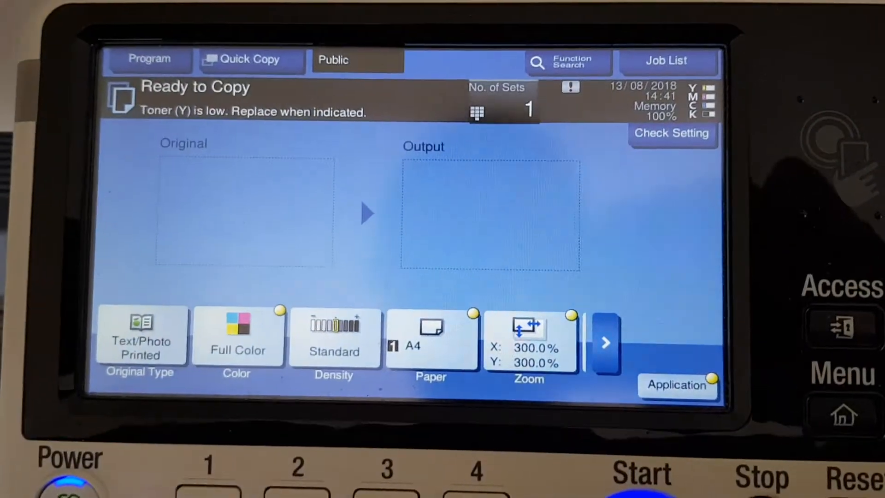
- Reset the copy settings to 100% defaults and bring the colour editing functions into view
left_click(141, 336)
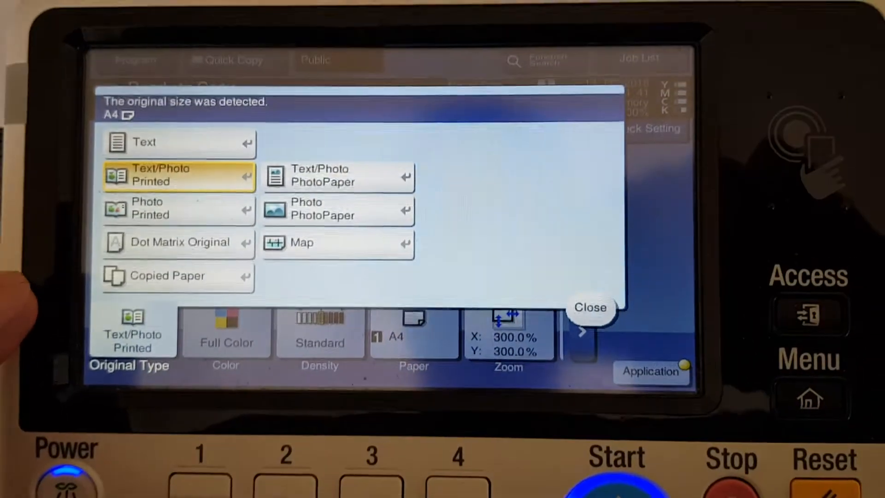
left_click(590, 308)
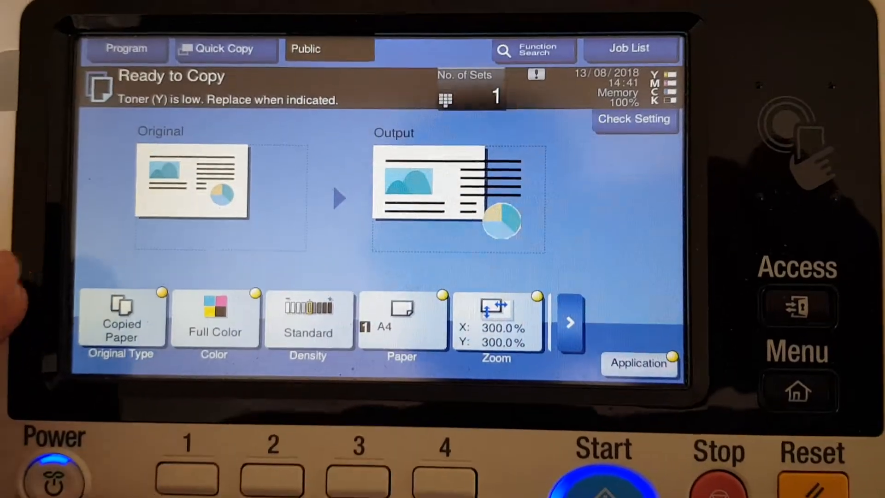
left_click(496, 319)
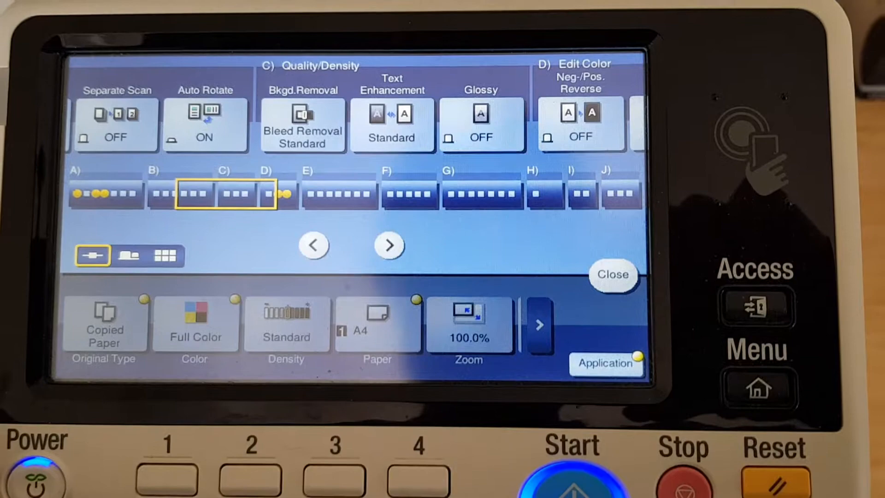
left_click(389, 245)
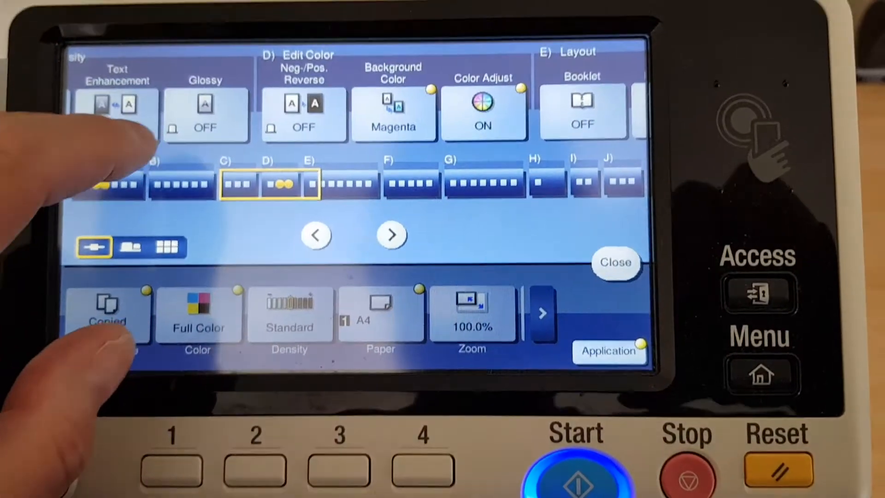
- Switch Background Color off, review Color Adjust and return to the copy screen
left_click(394, 112)
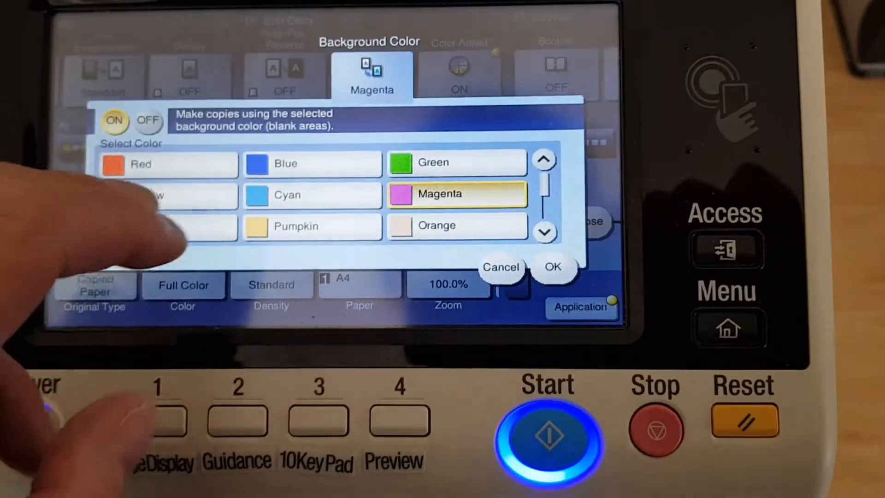
left_click(555, 266)
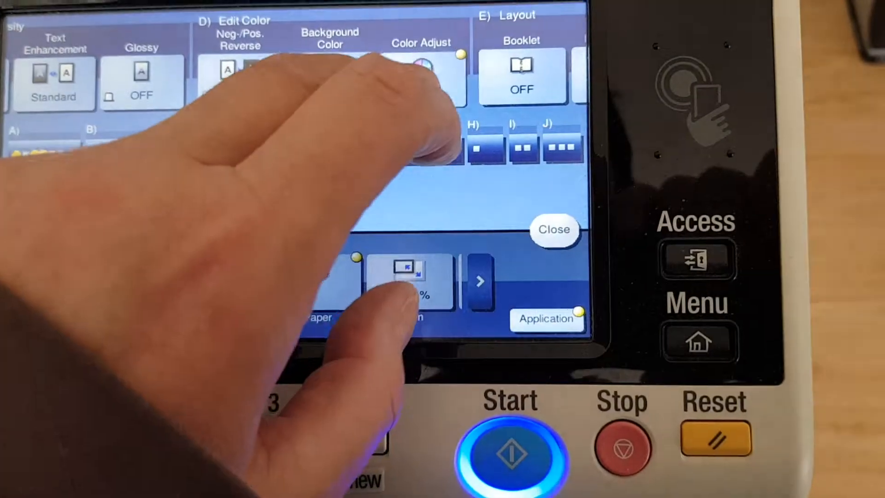
left_click(420, 67)
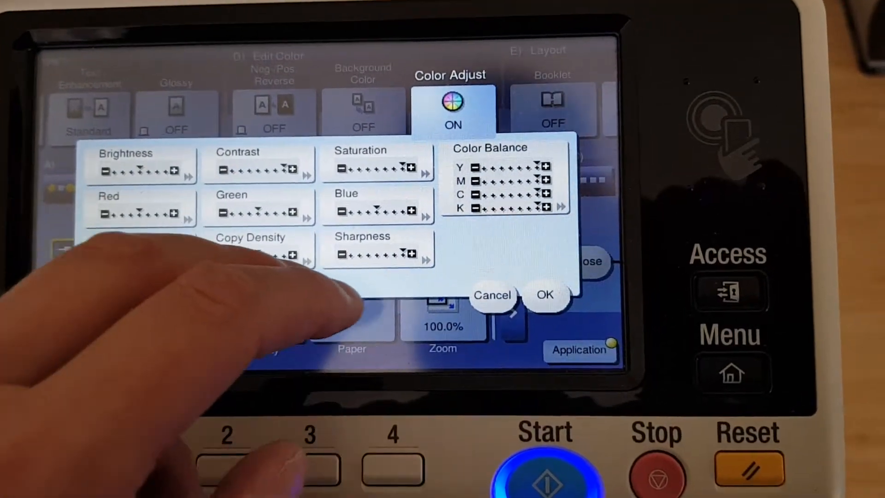
left_click(545, 296)
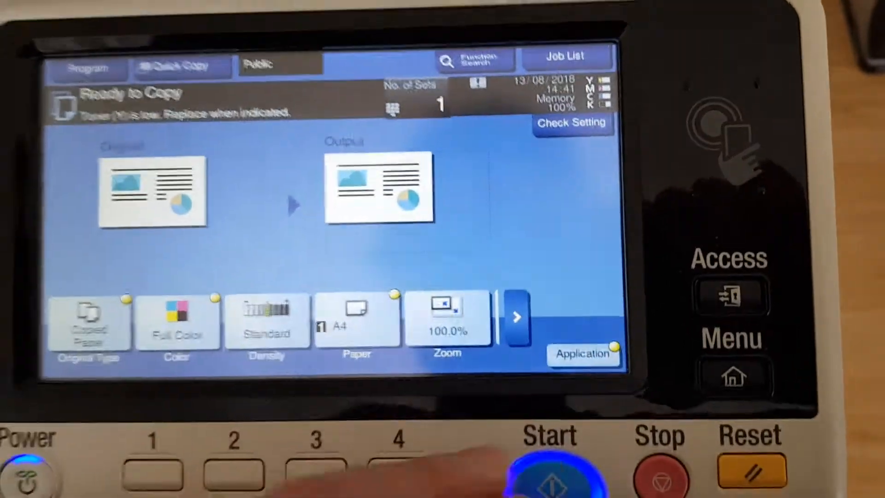
- Scan and print two full-colour copy jobs at 100% size
left_click(548, 471)
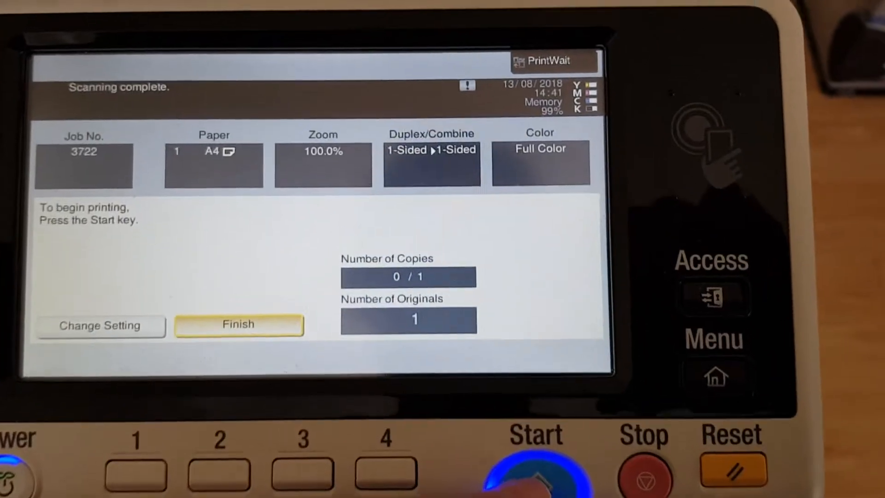
left_click(535, 474)
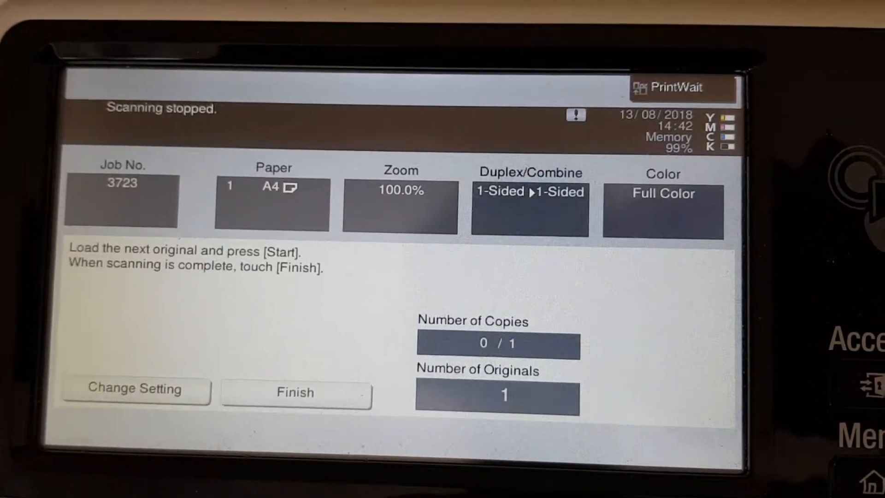
left_click(295, 392)
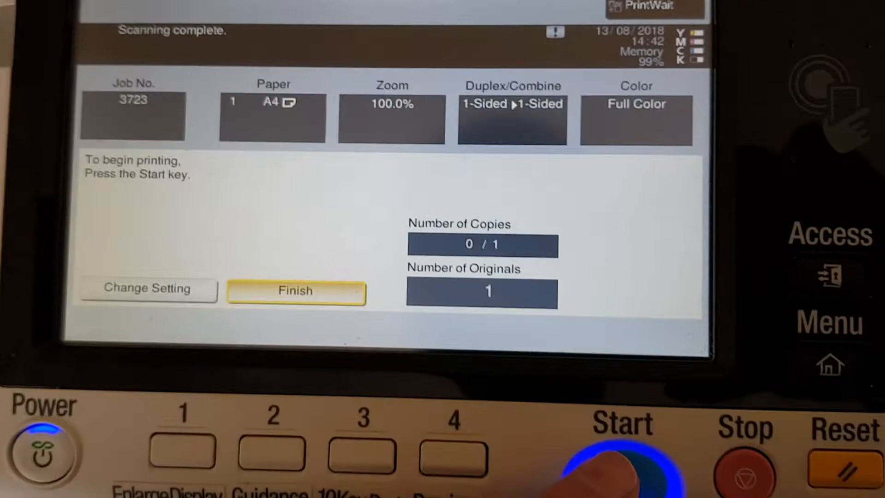
left_click(621, 458)
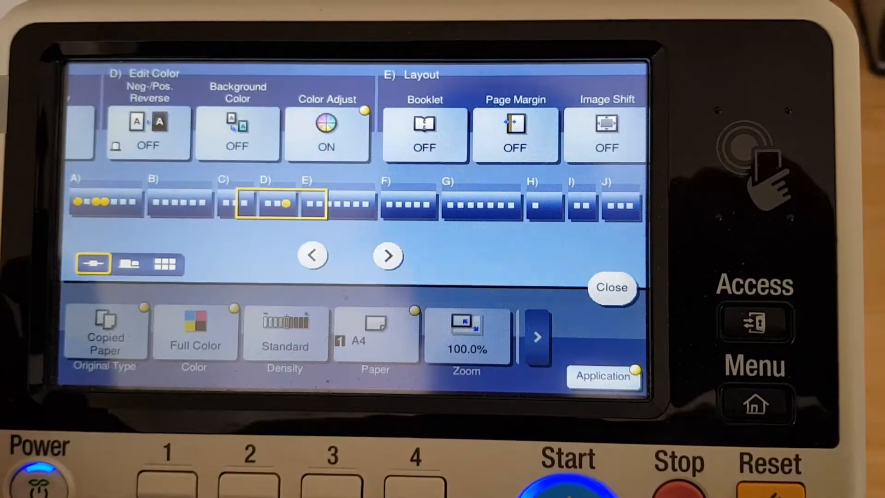
- Set Mirror Image to ON under Layout and close back to the copy screen
left_click(387, 255)
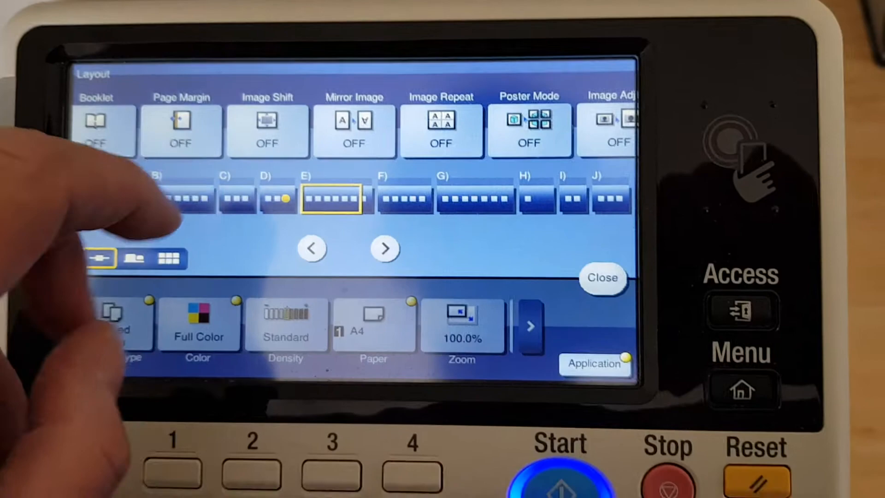
left_click(354, 130)
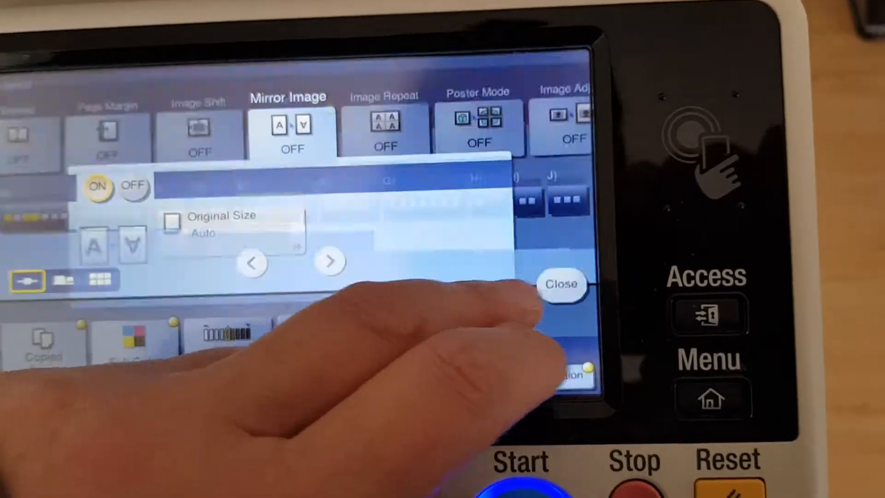
left_click(562, 285)
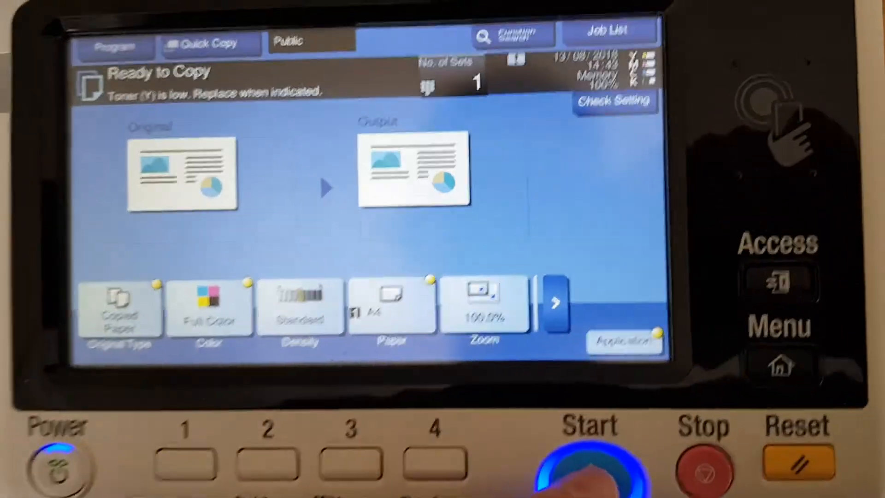
- Scan the full-colour A4 original at 100% and print the mirror-image copy
left_click(587, 468)
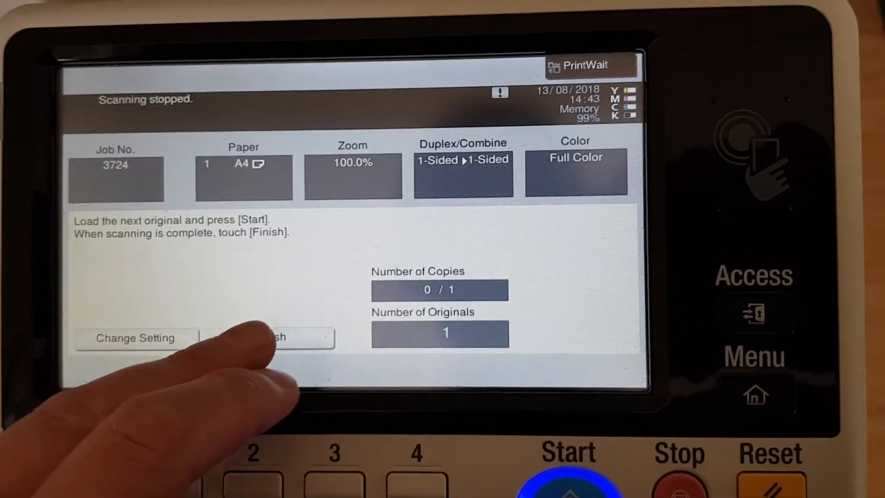
left_click(271, 338)
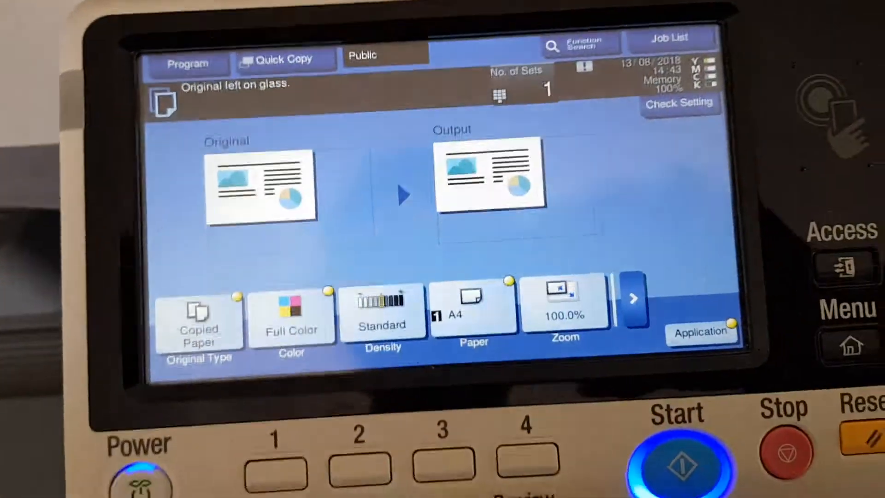
left_click(676, 457)
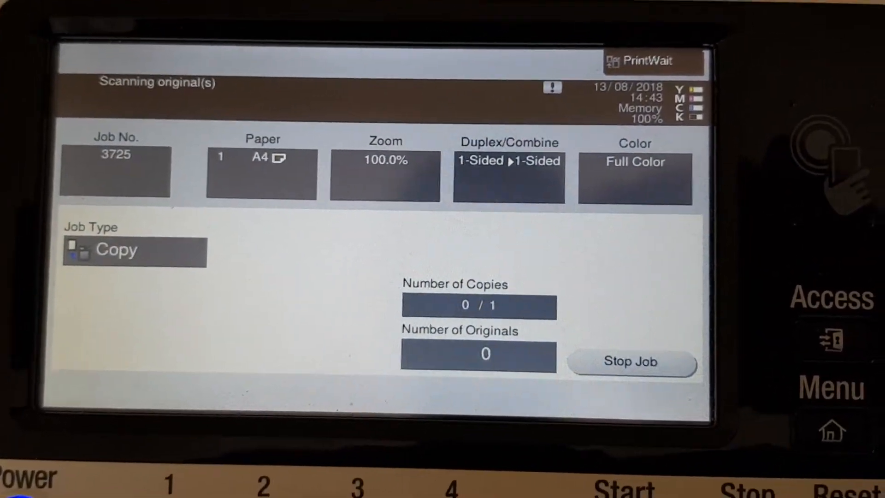
left_click(631, 362)
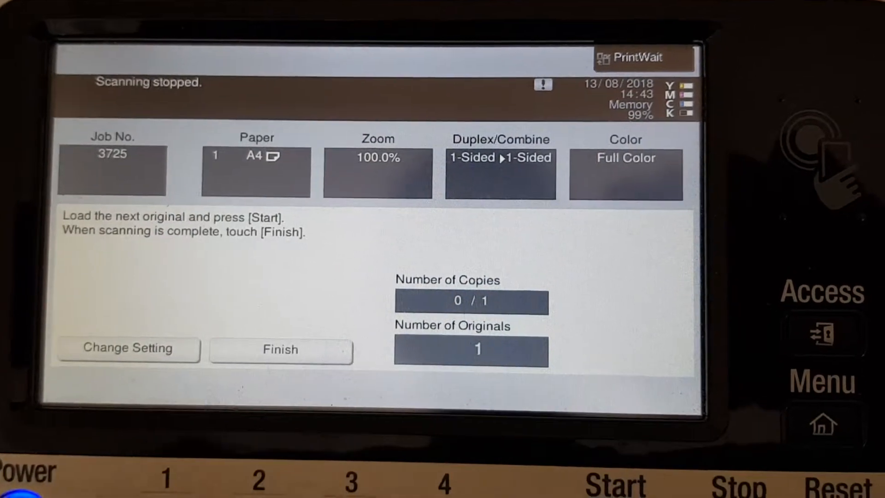
left_click(280, 348)
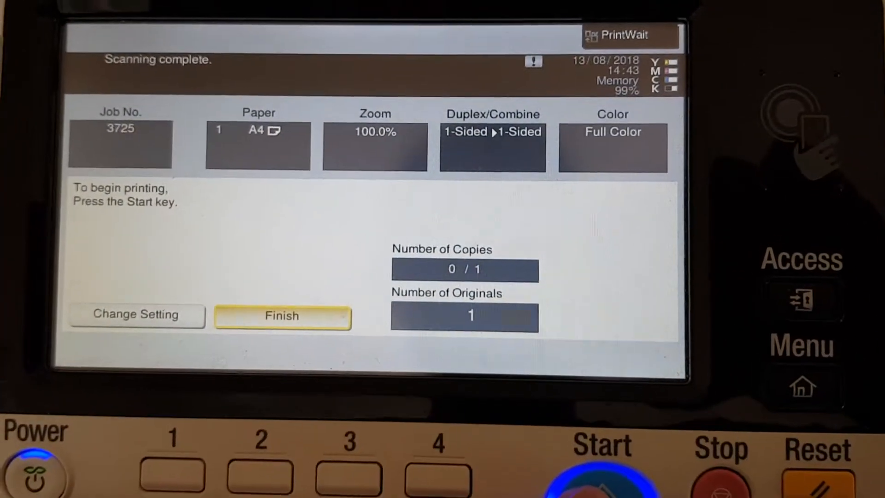